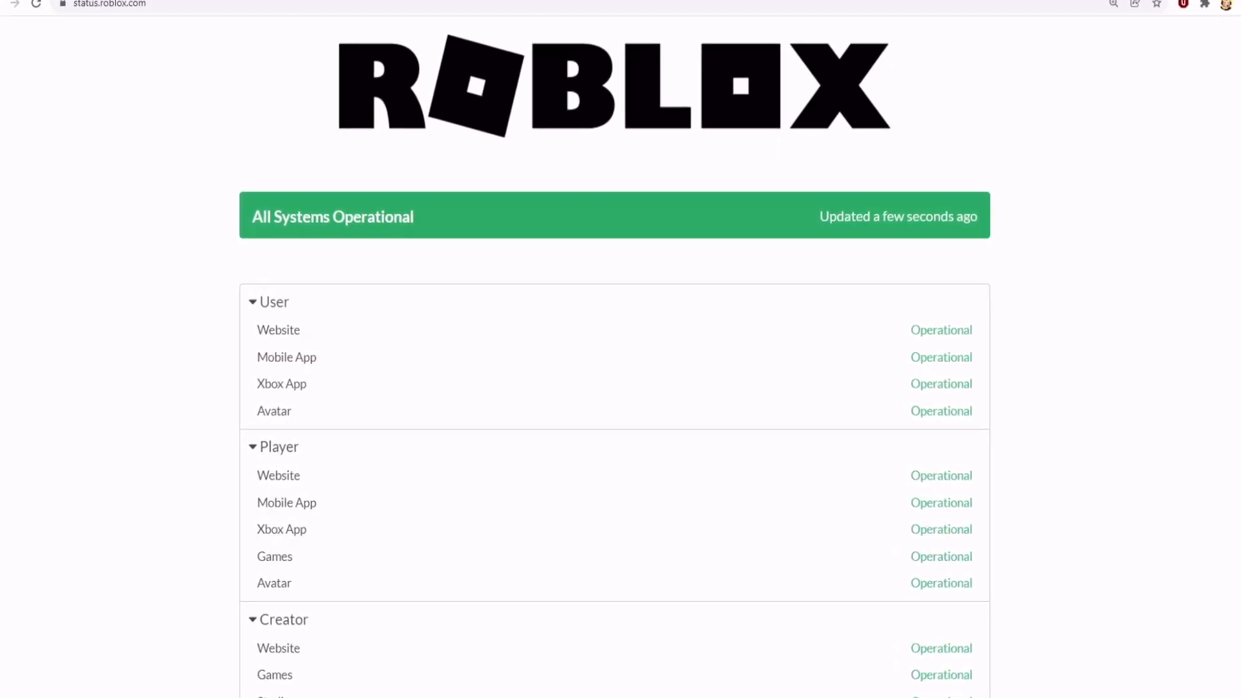
{"action": "scroll", "scroll_direction": "down", "scroll_amount": 3}
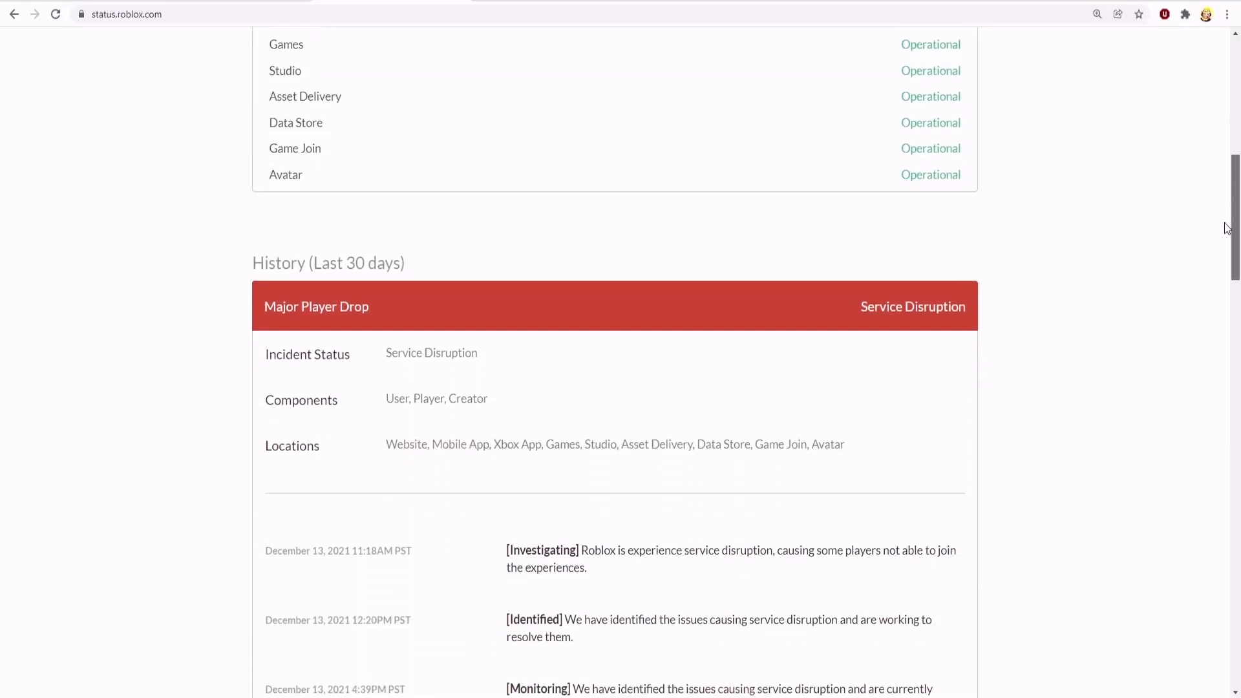
{"action": "scroll", "scroll_direction": "down", "scroll_amount": 3}
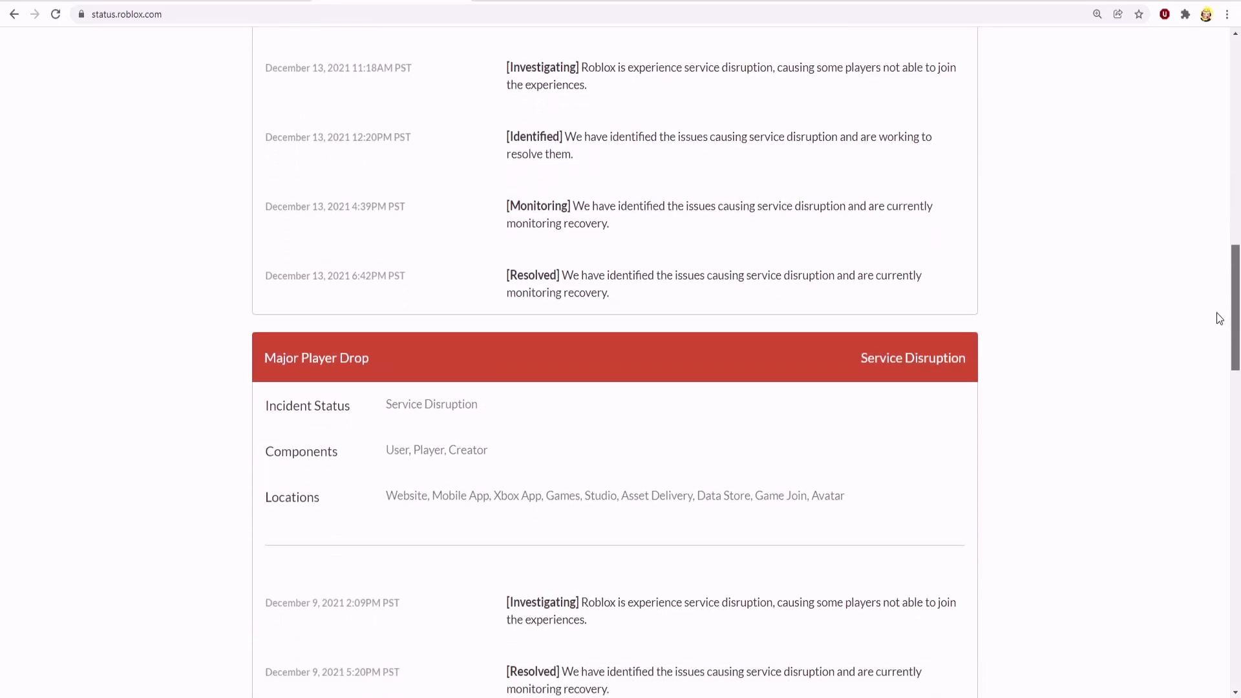
{"action": "scroll", "scroll_direction": "down", "scroll_amount": 3}
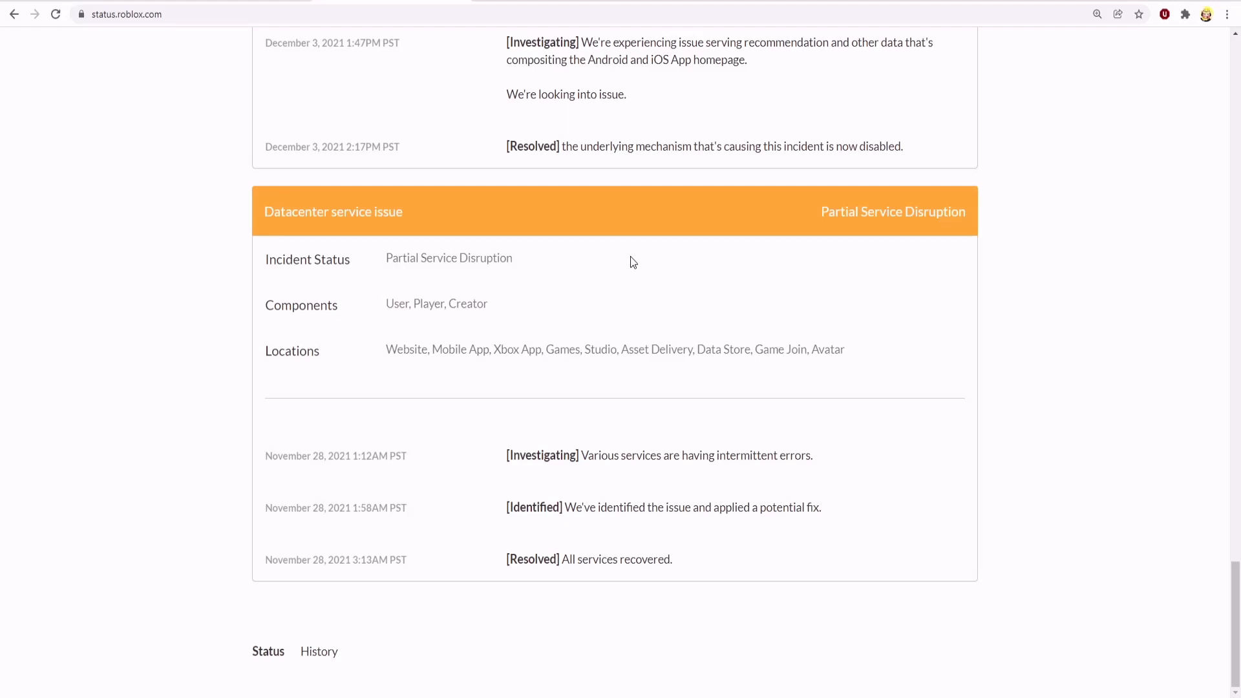
{"action": "mouse_move", "coordinate": [316, 238]}
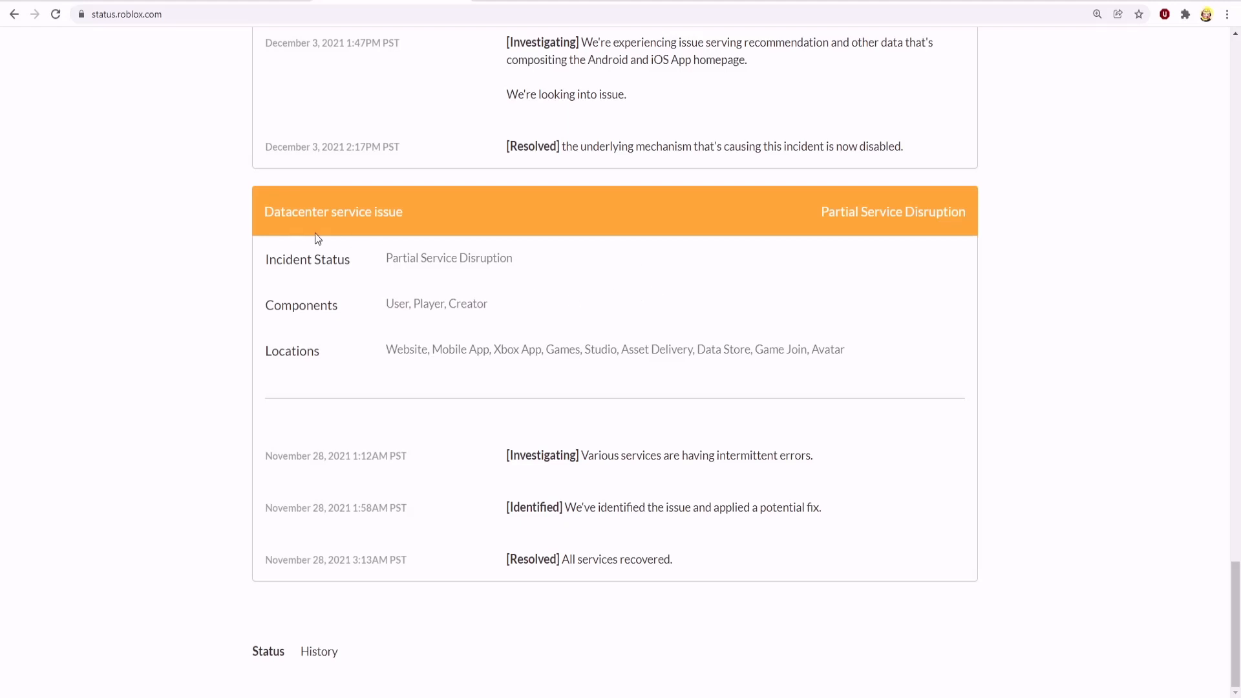
{"action": "mouse_move", "coordinate": [818, 252]}
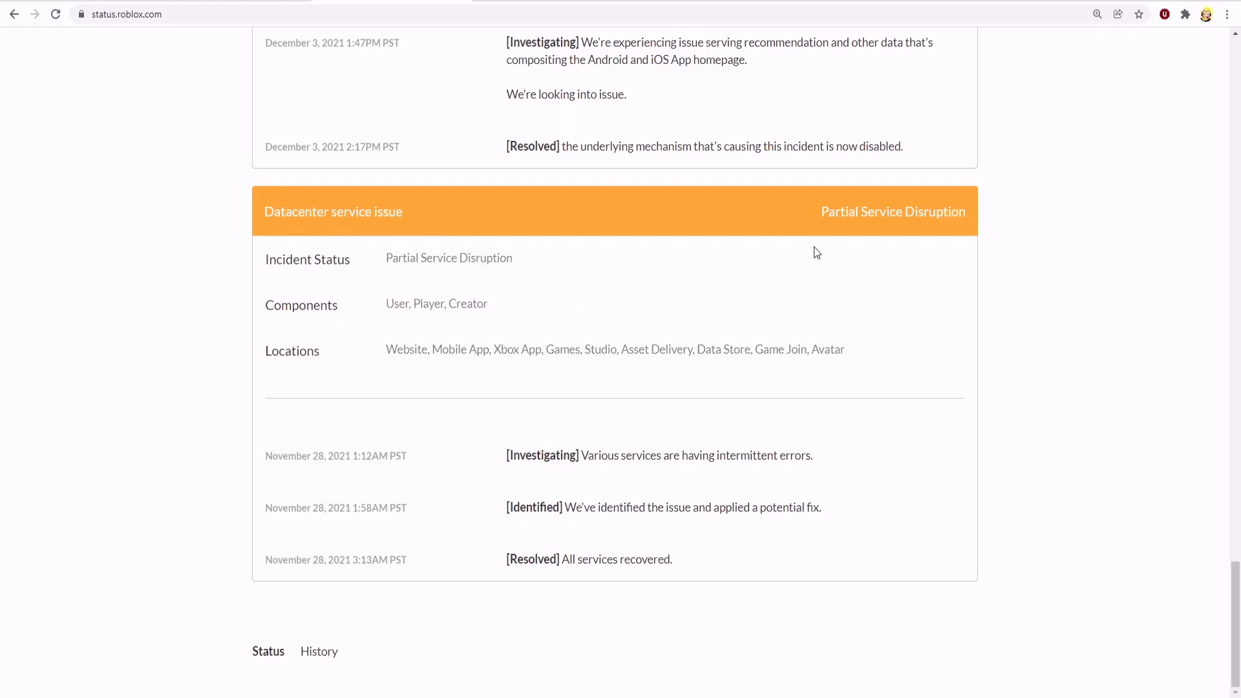
{"action": "mouse_move", "coordinate": [931, 259]}
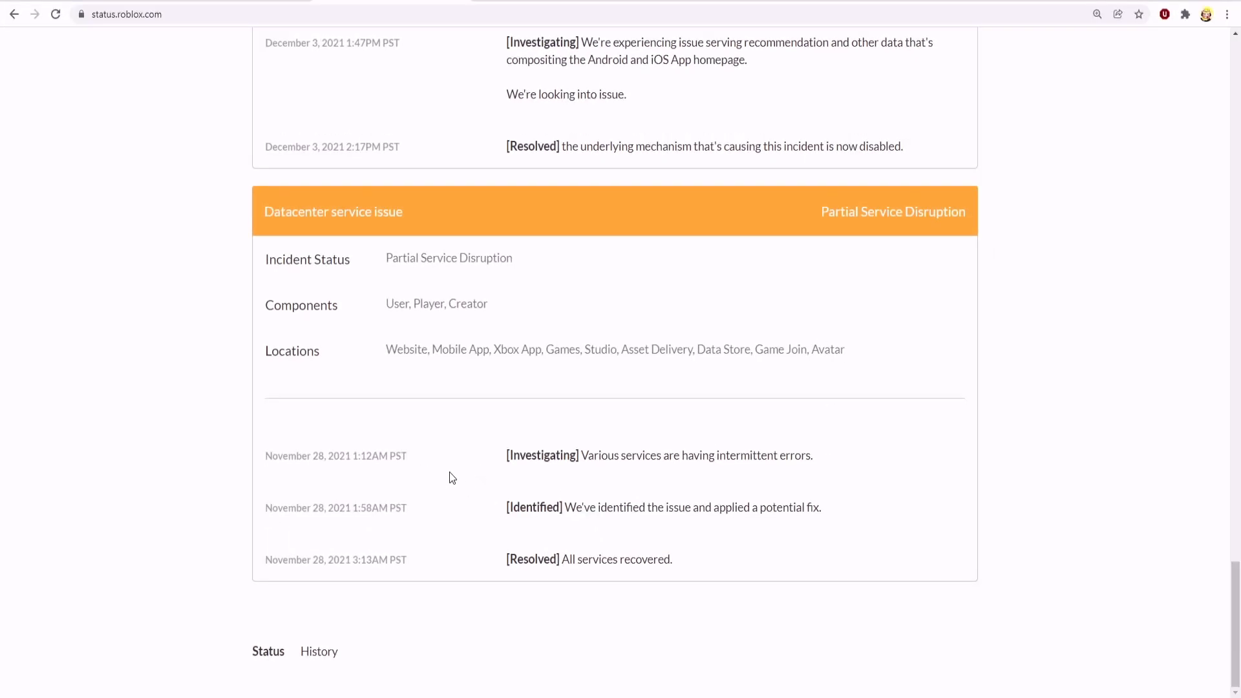
{"action": "mouse_move", "coordinate": [795, 487]}
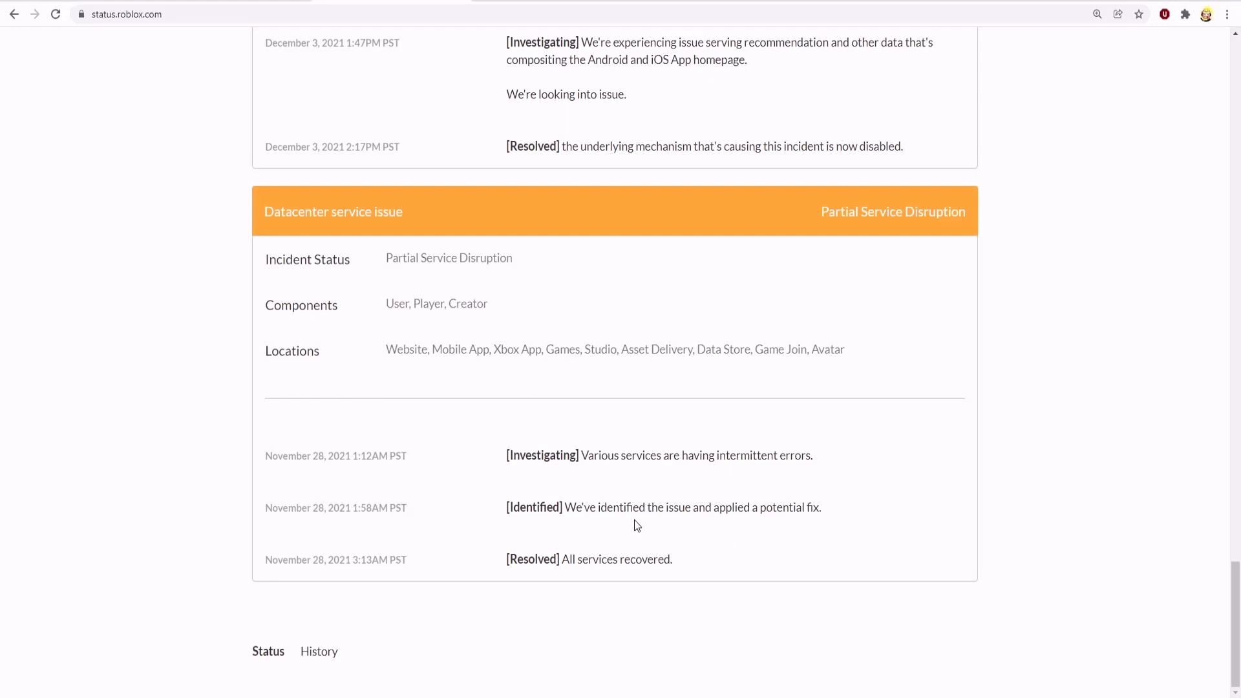
{"action": "mouse_move", "coordinate": [738, 527]}
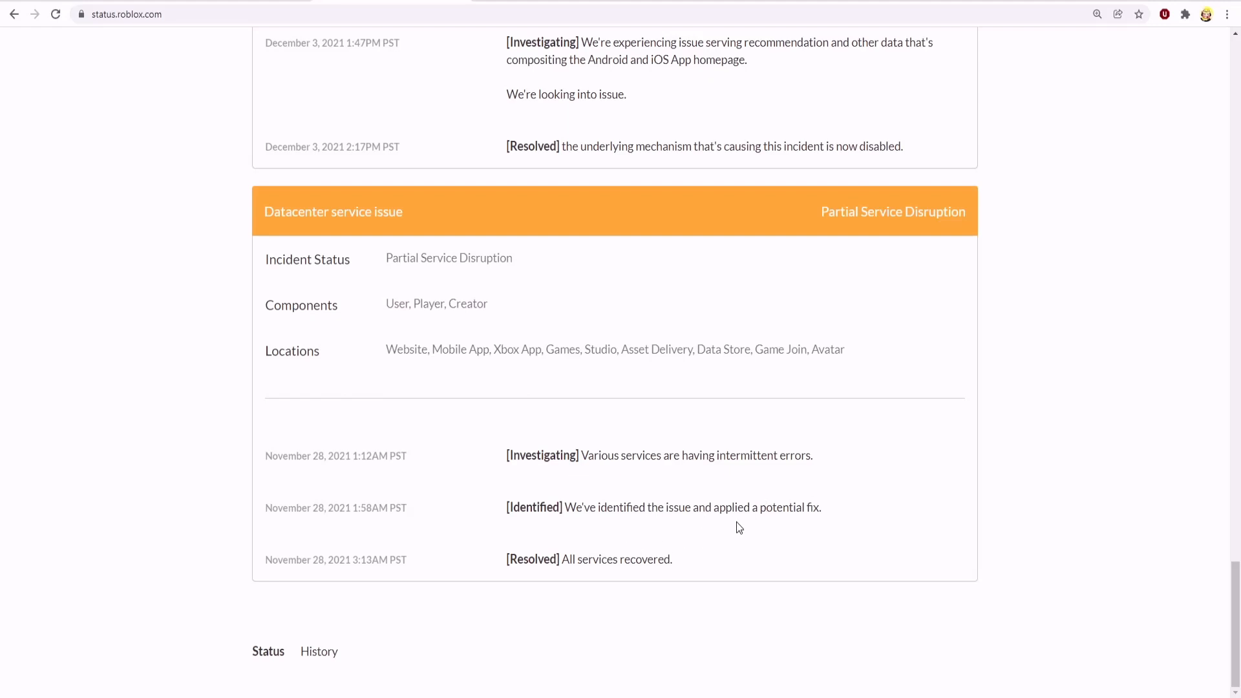
{"action": "mouse_move", "coordinate": [479, 577]}
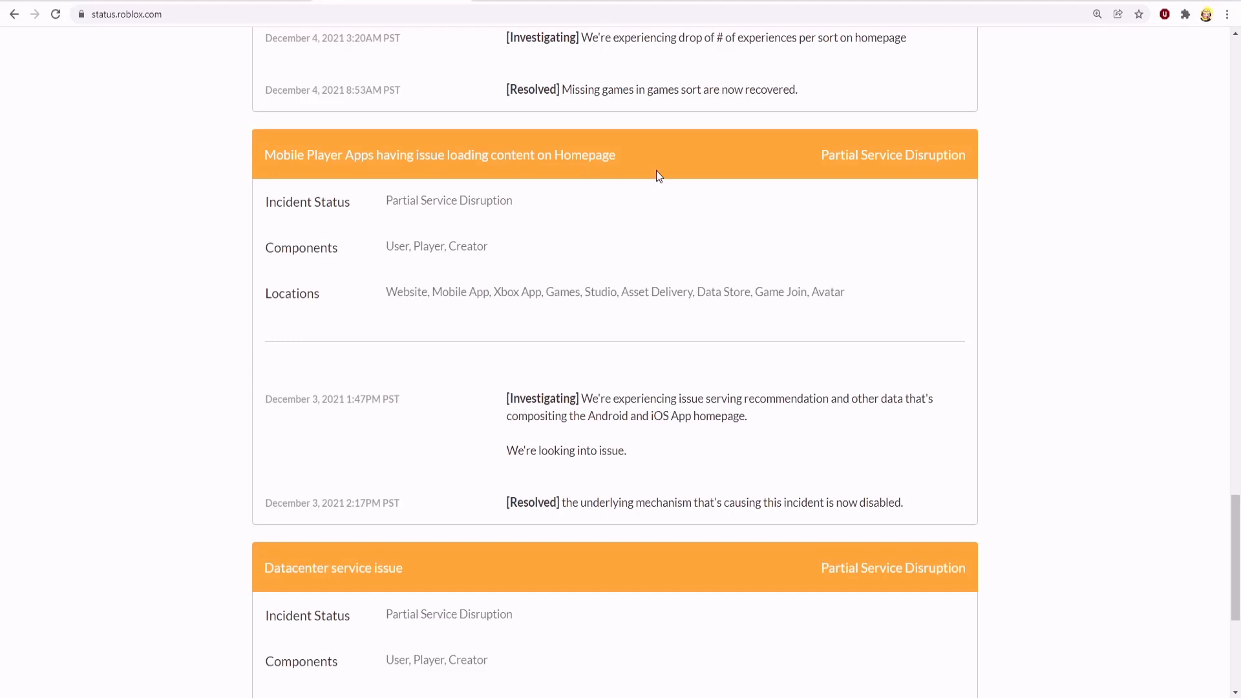
{"action": "mouse_move", "coordinate": [524, 388]}
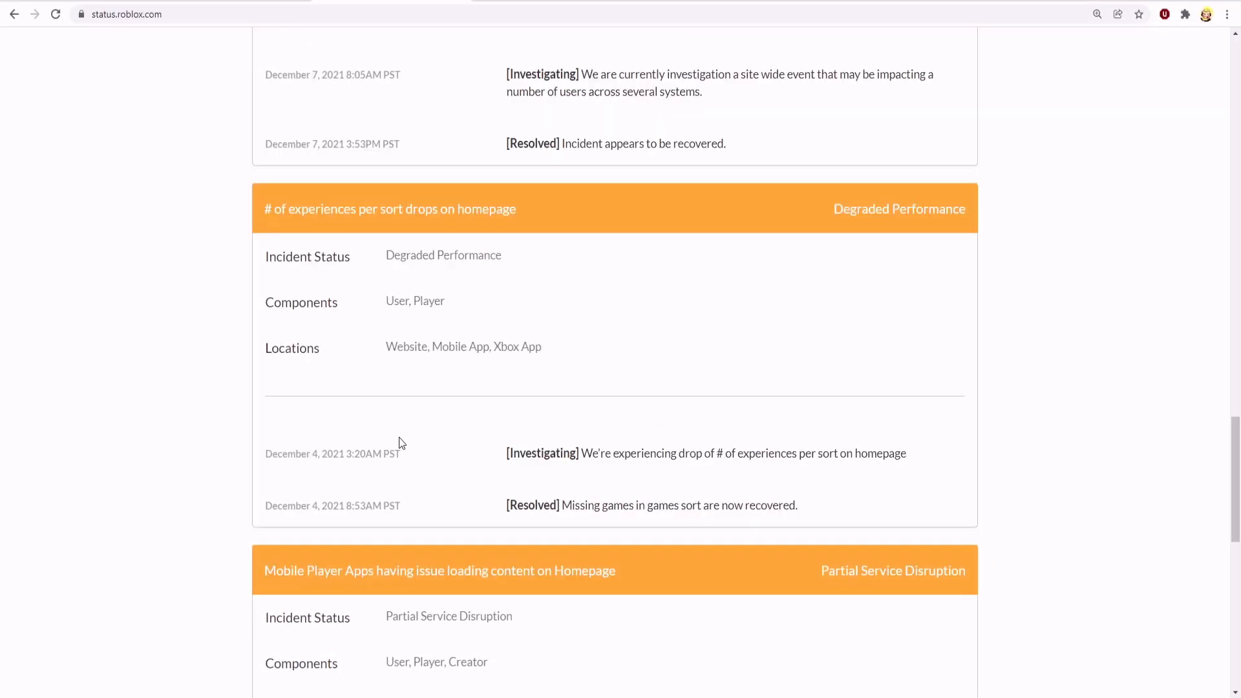
{"action": "mouse_move", "coordinate": [543, 396]}
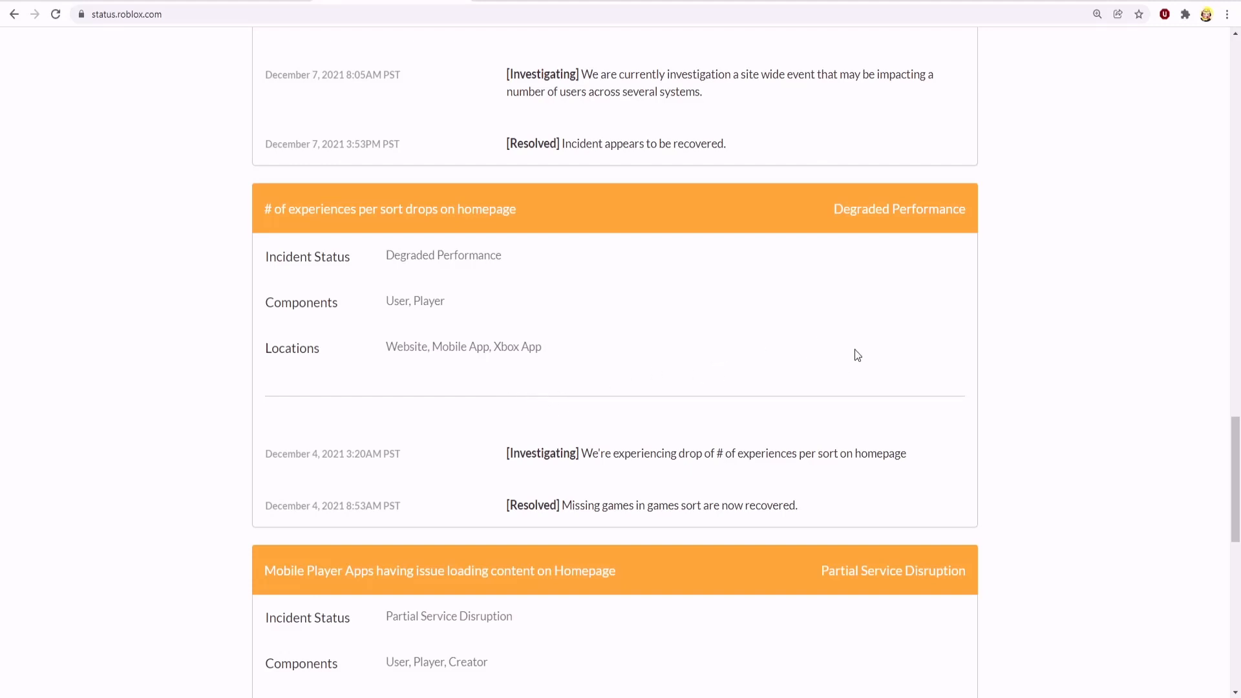
{"action": "mouse_move", "coordinate": [981, 363]}
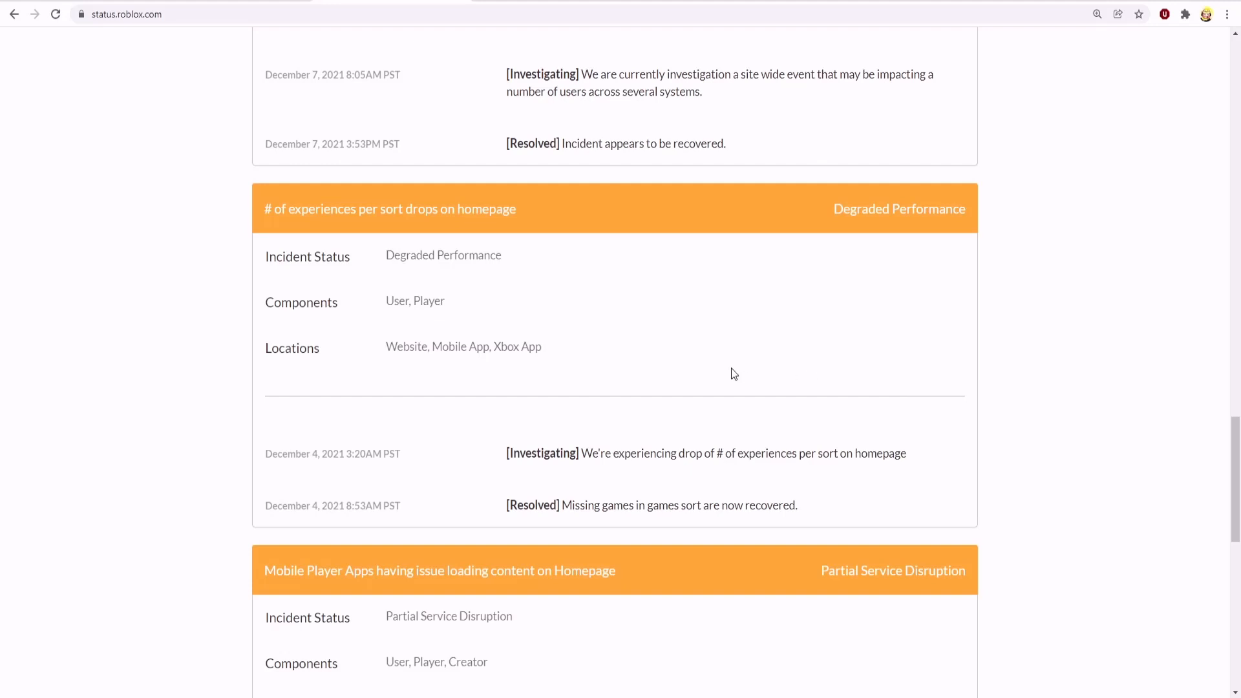
{"action": "mouse_move", "coordinate": [842, 279]}
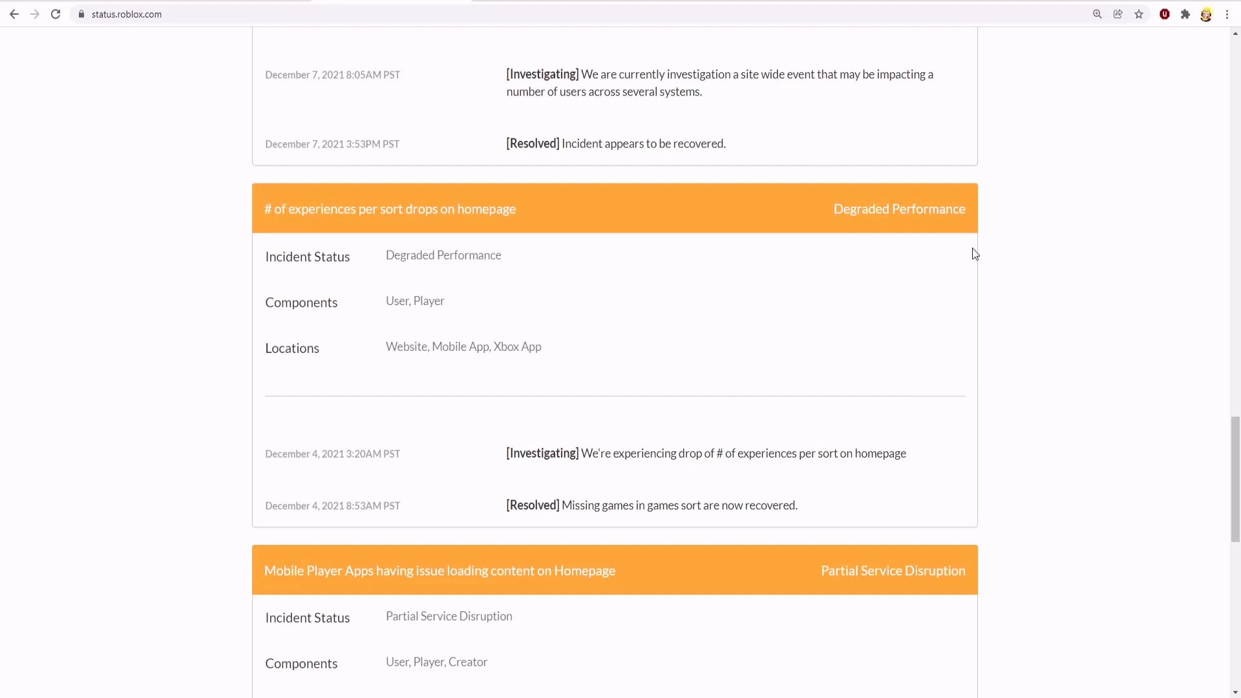
{"action": "scroll", "scroll_direction": "down", "scroll_amount": 3}
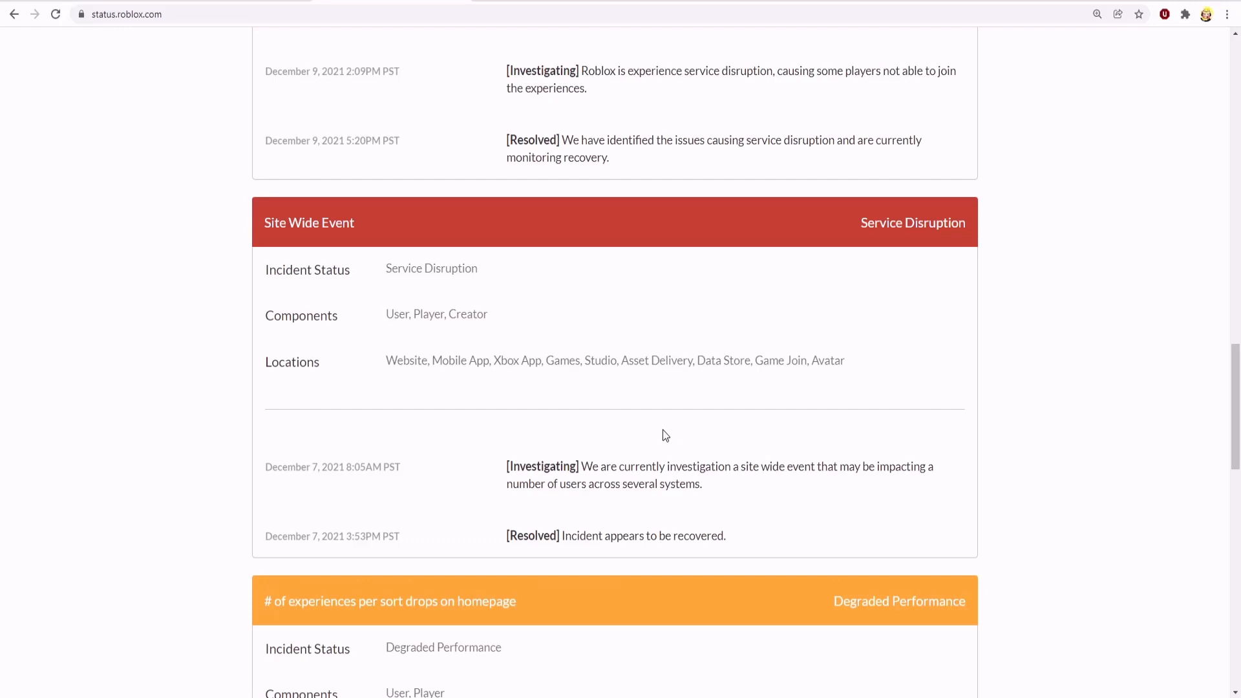
{"action": "mouse_move", "coordinate": [735, 455]}
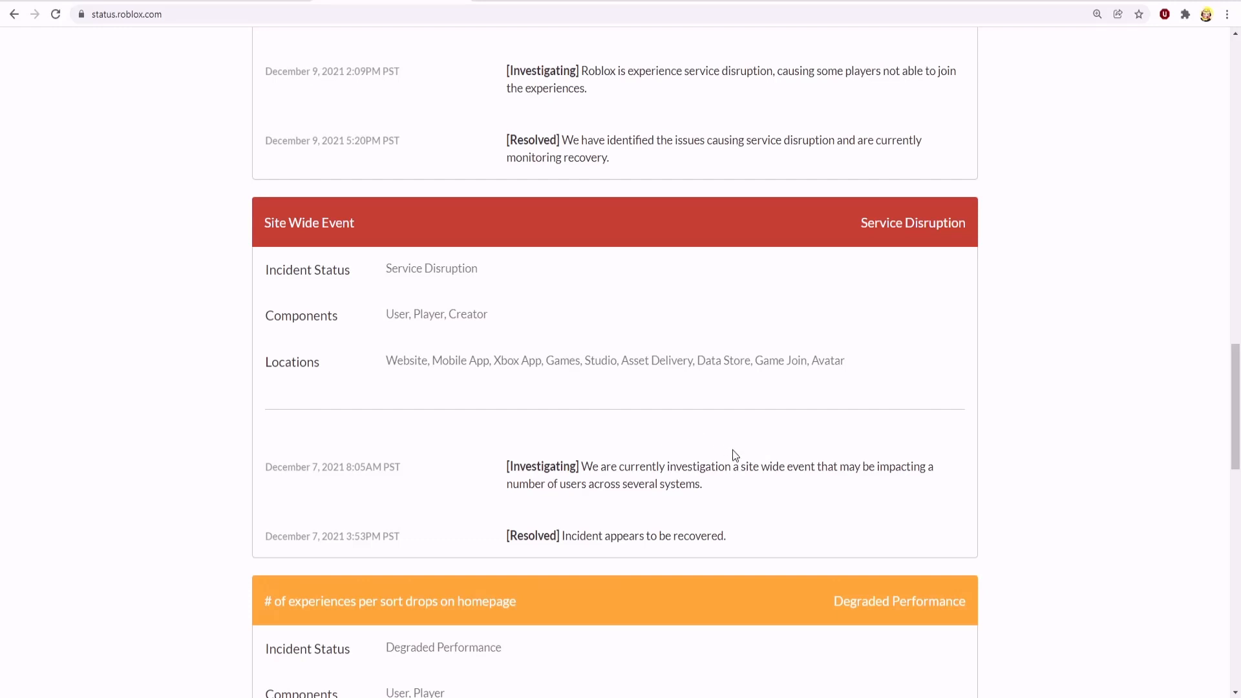
{"action": "mouse_move", "coordinate": [766, 463]}
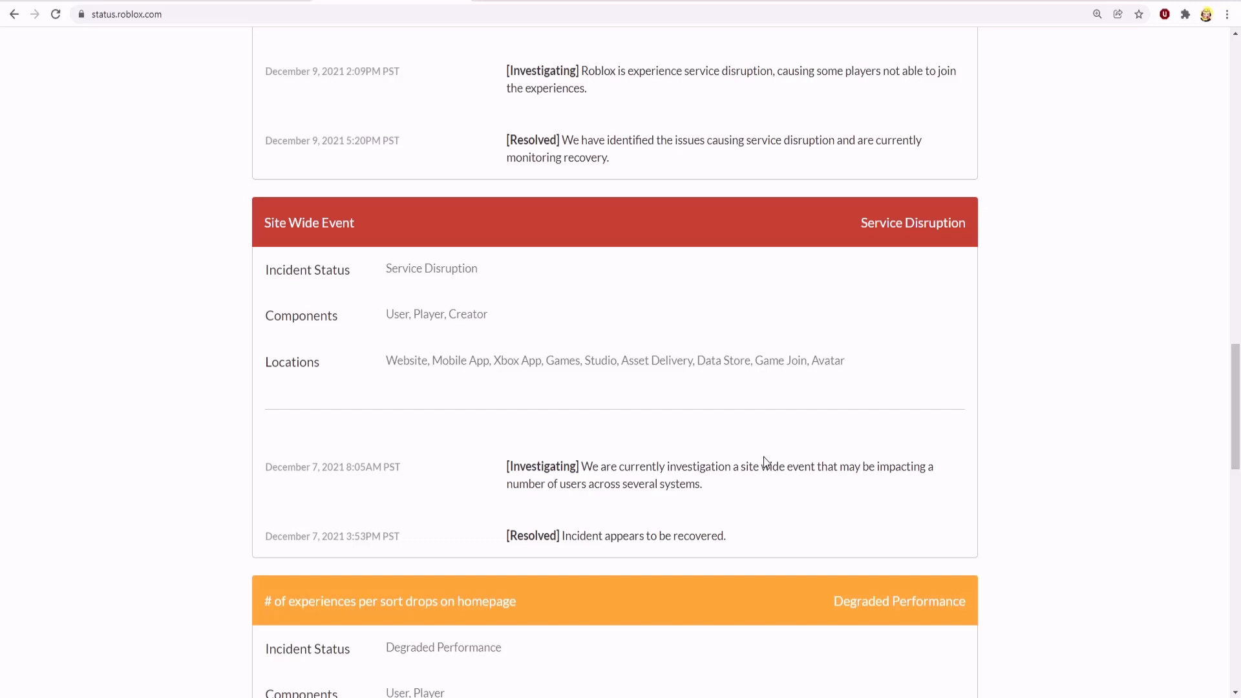
{"action": "mouse_move", "coordinate": [611, 498]}
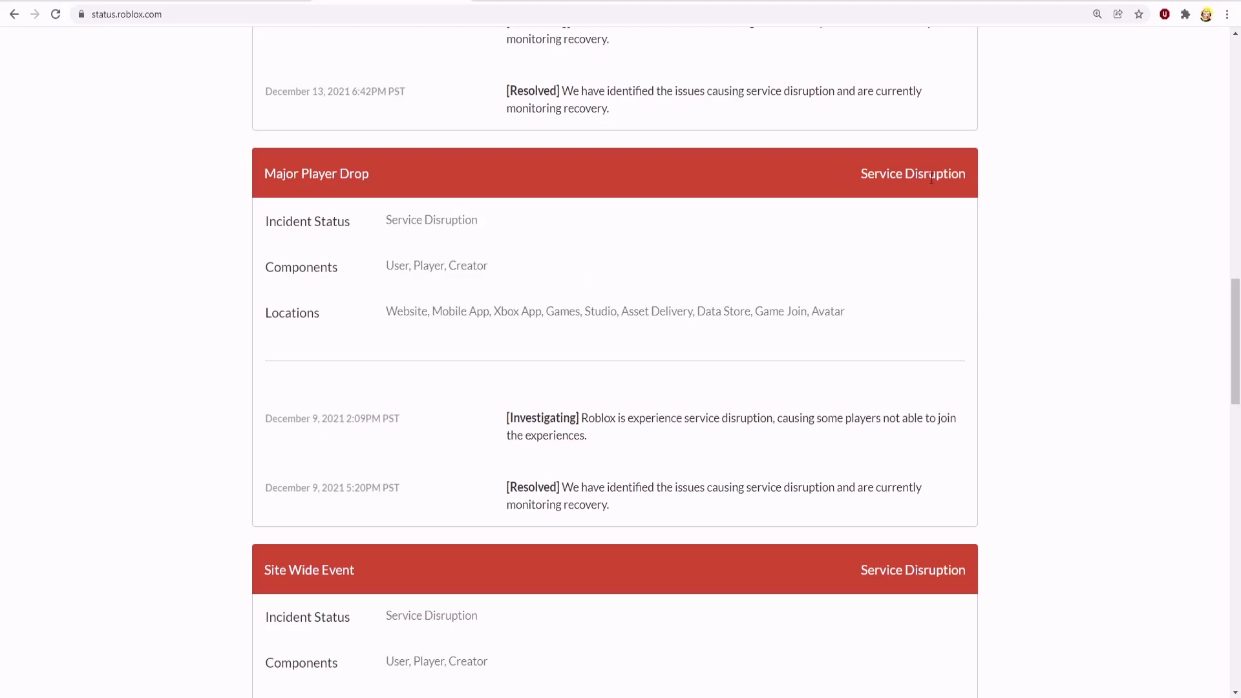
{"action": "mouse_move", "coordinate": [626, 413]}
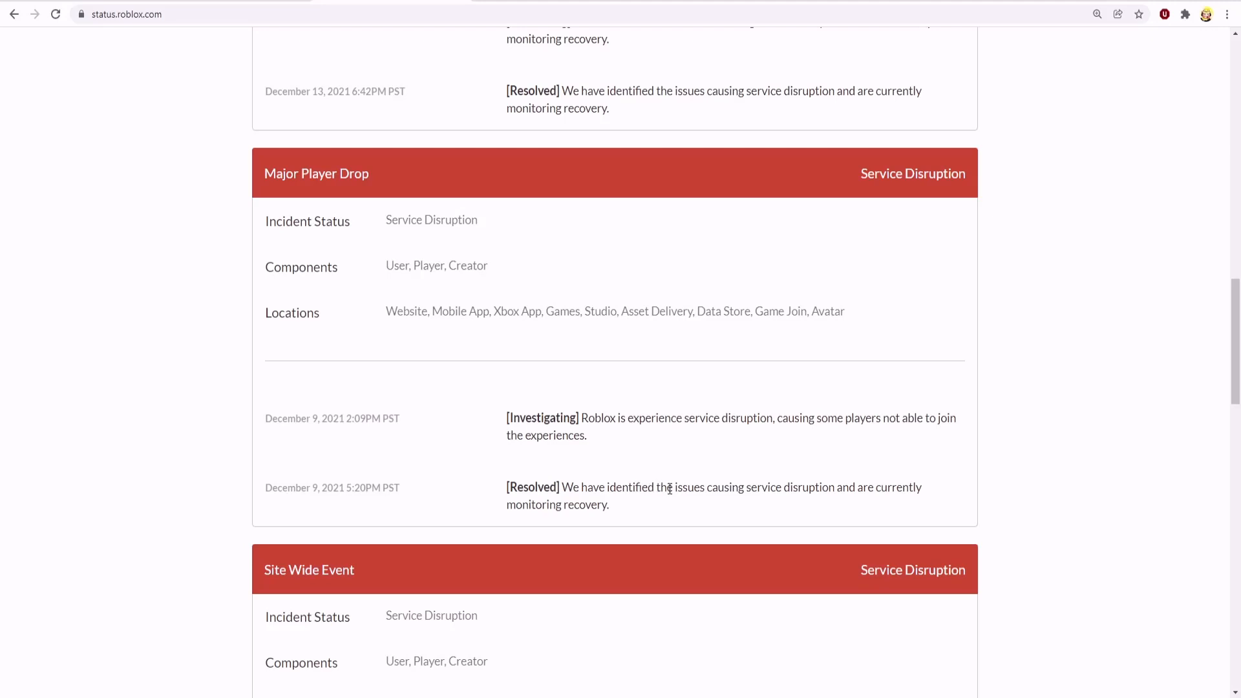
{"action": "mouse_move", "coordinate": [828, 489]}
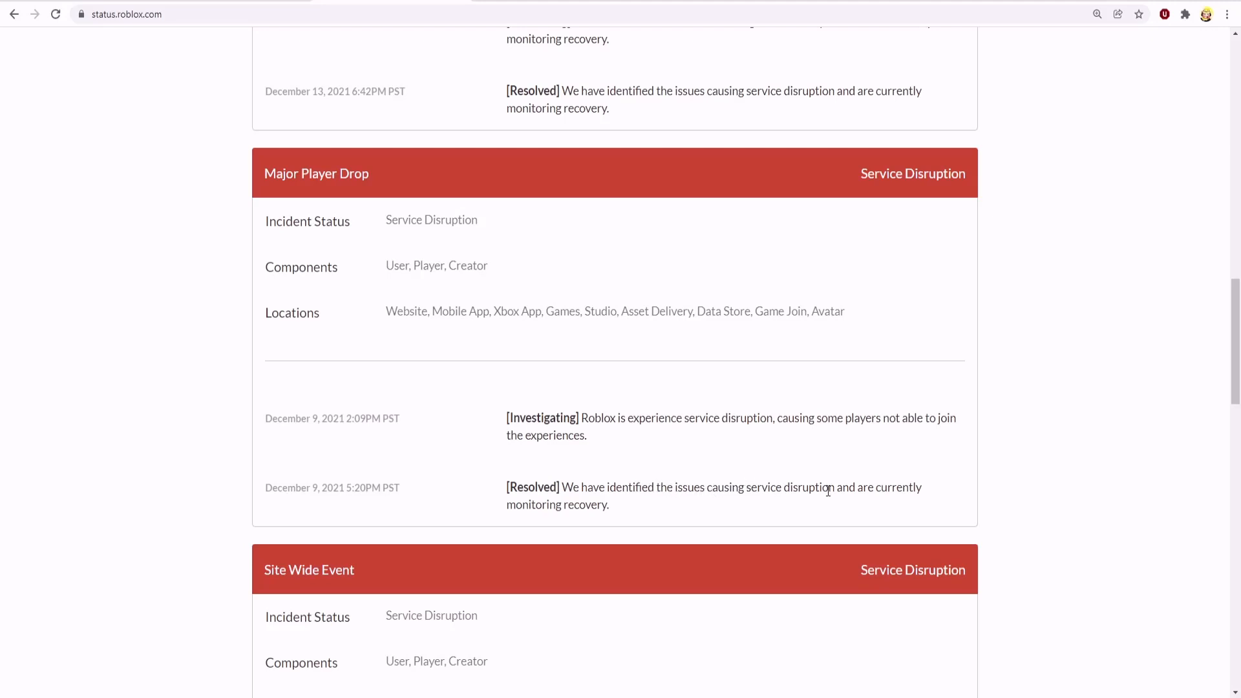
{"action": "mouse_move", "coordinate": [581, 519]}
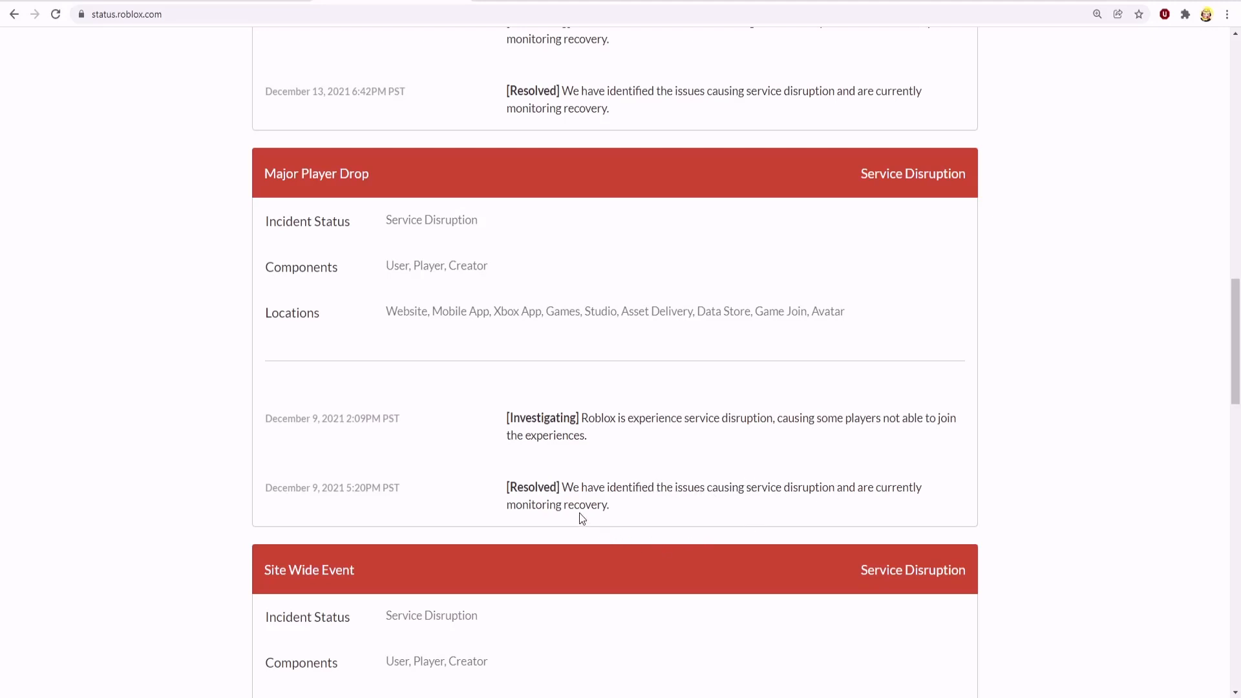
{"action": "scroll", "scroll_direction": "up", "scroll_amount": 3}
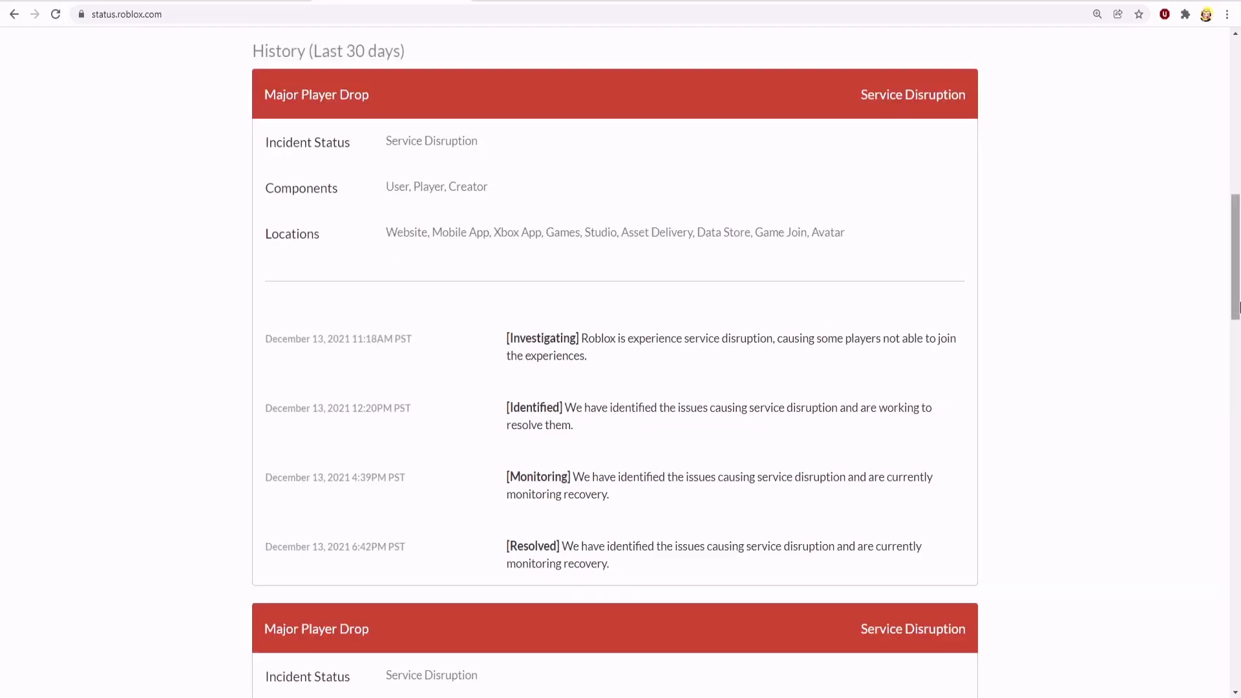
{"action": "scroll", "scroll_direction": "down", "scroll_amount": 3}
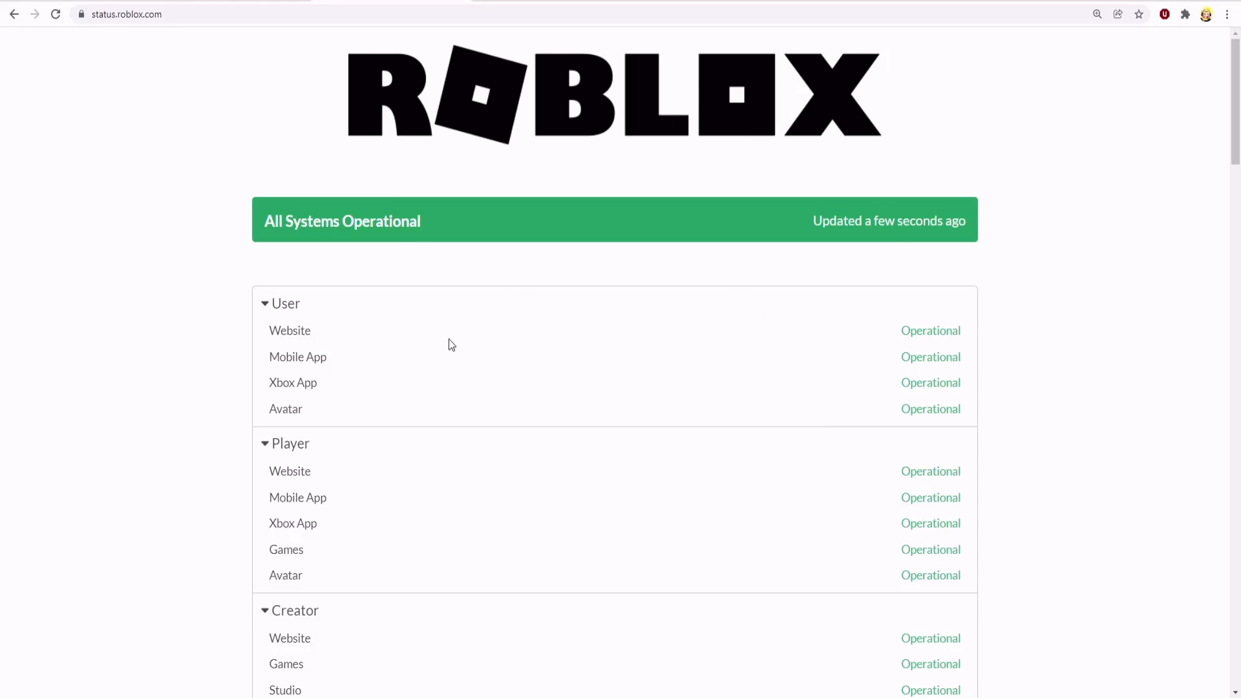
{"action": "mouse_move", "coordinate": [323, 440]}
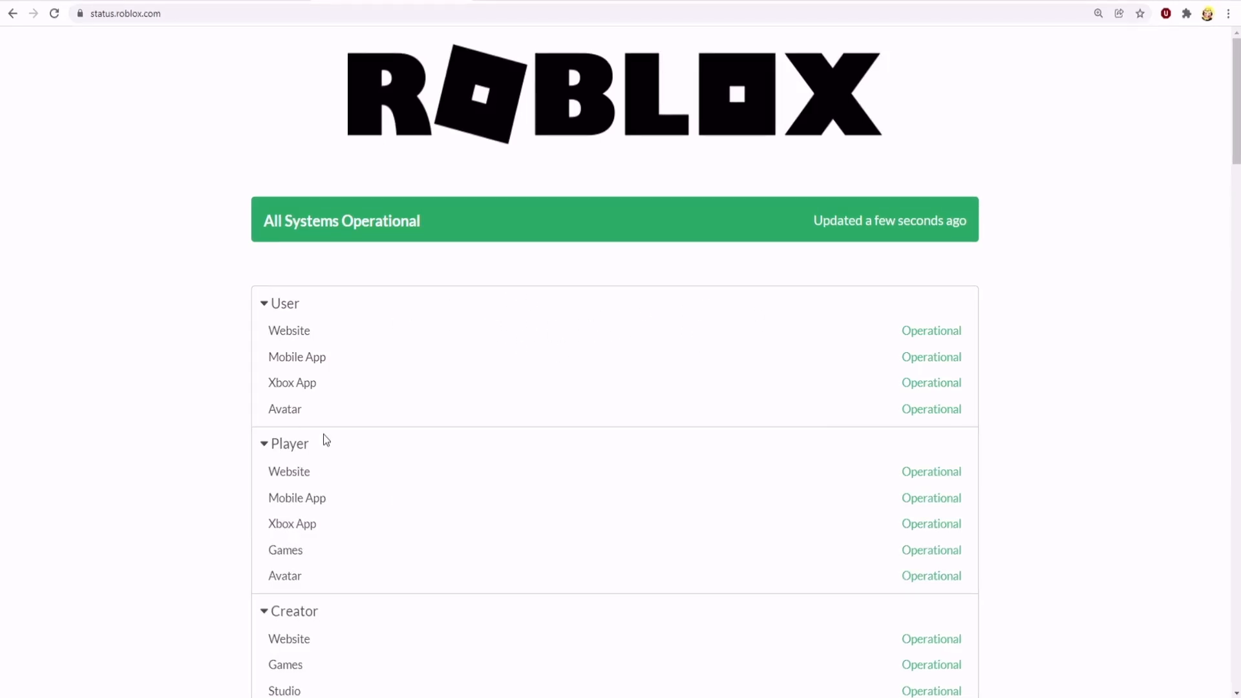
{"action": "scroll", "scroll_direction": "down", "scroll_amount": 3}
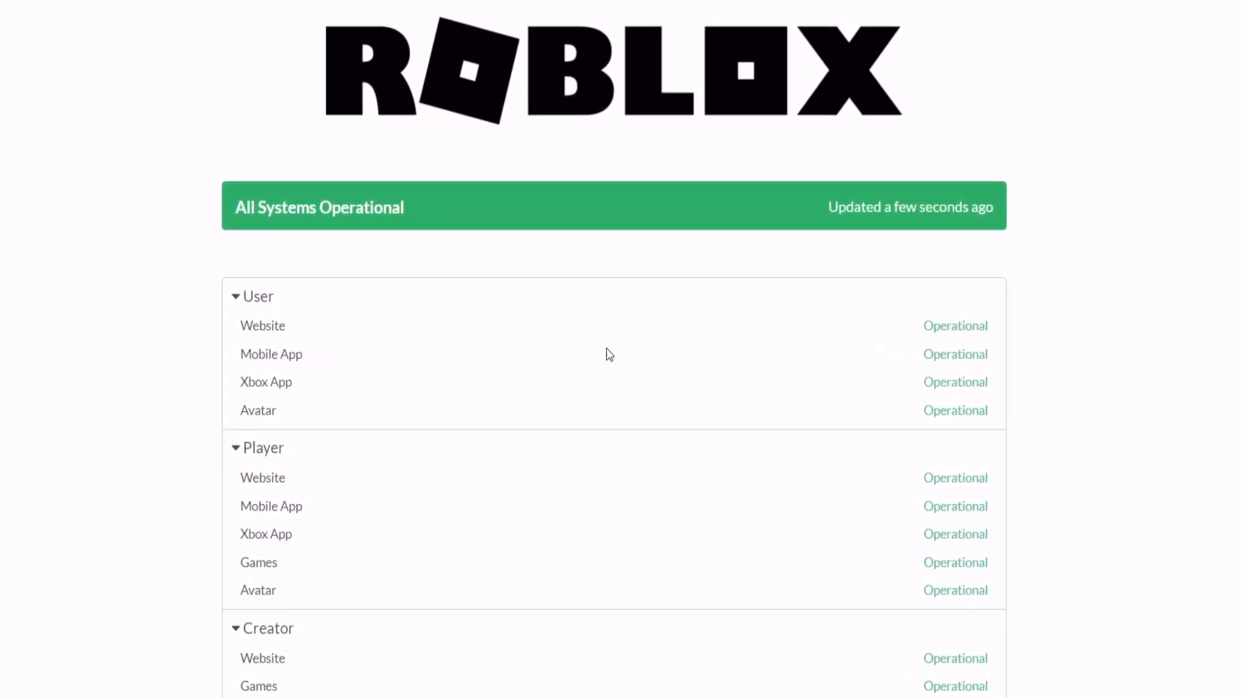
{"action": "scroll", "scroll_direction": "down", "scroll_amount": 3}
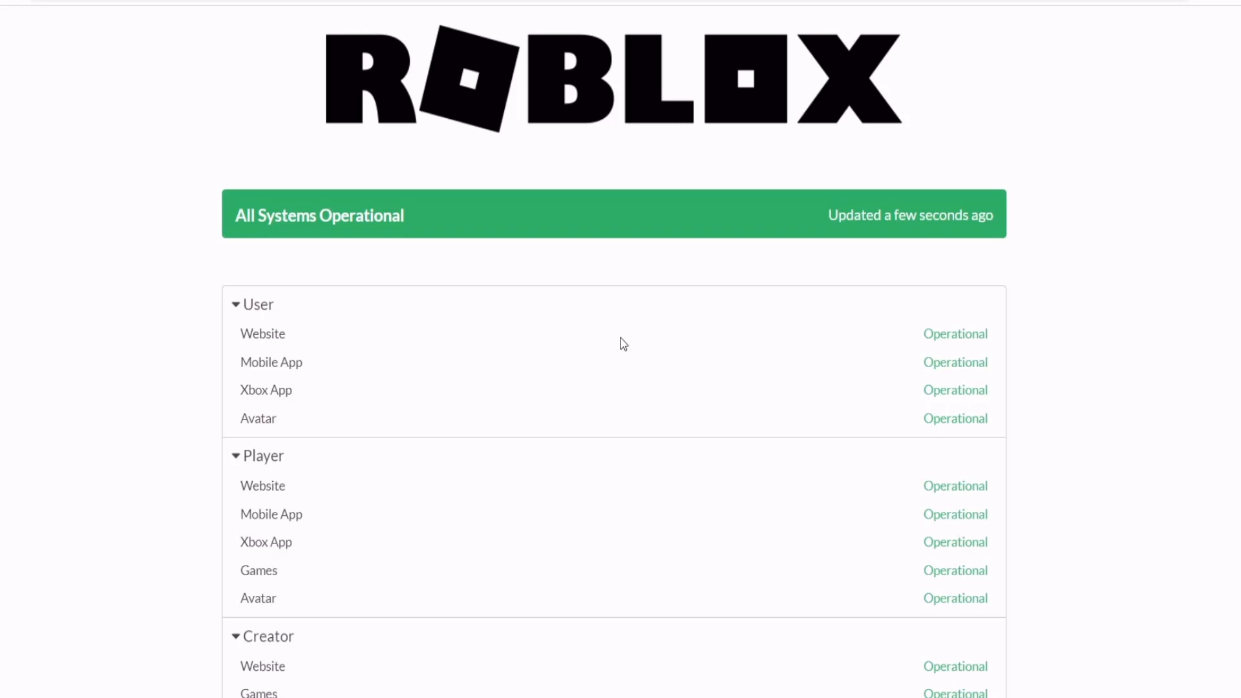